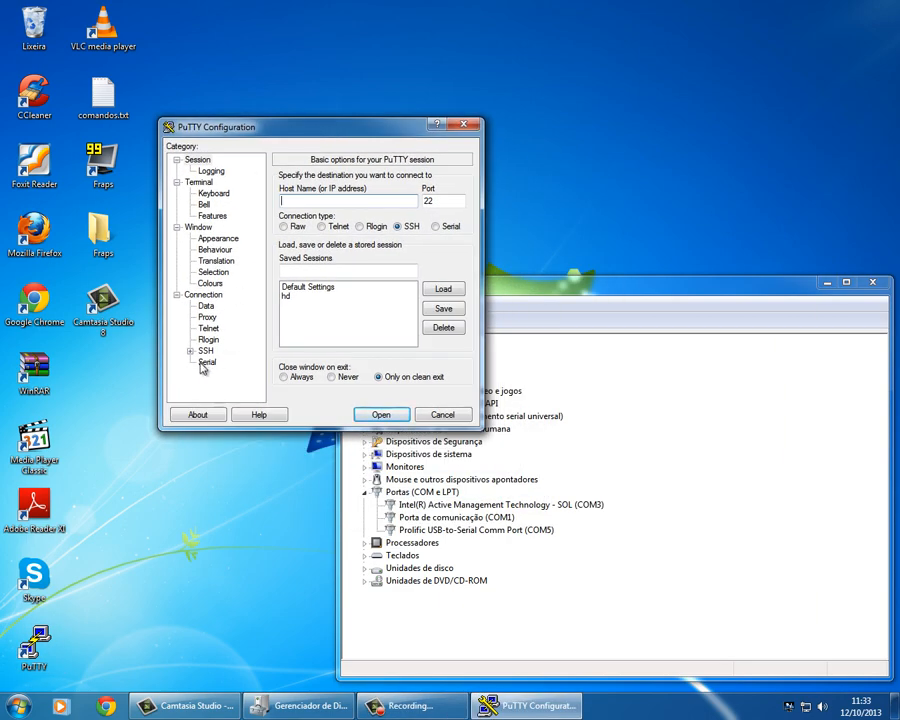
Open a serial session on COM5 at 38400 baud with flow control None
left_click(206, 361)
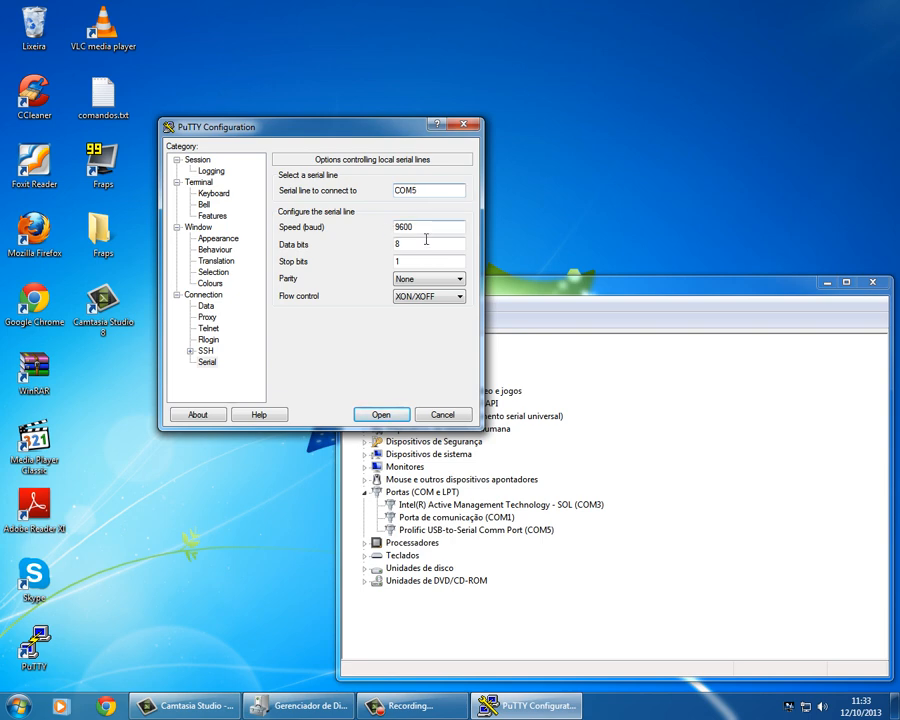
triple_click(428, 227)
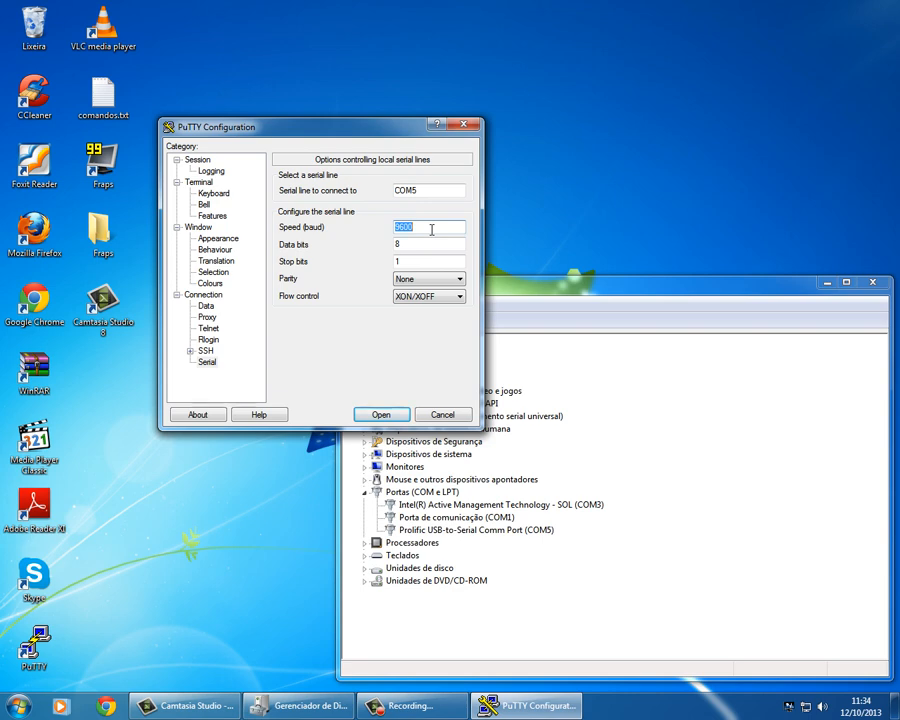
type("38400")
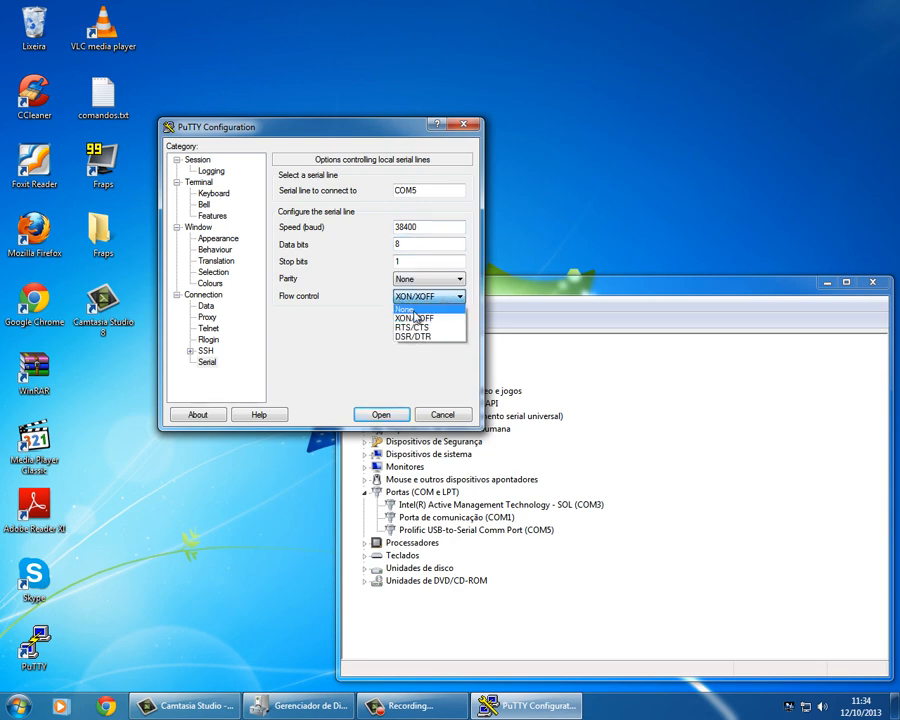
left_click(410, 308)
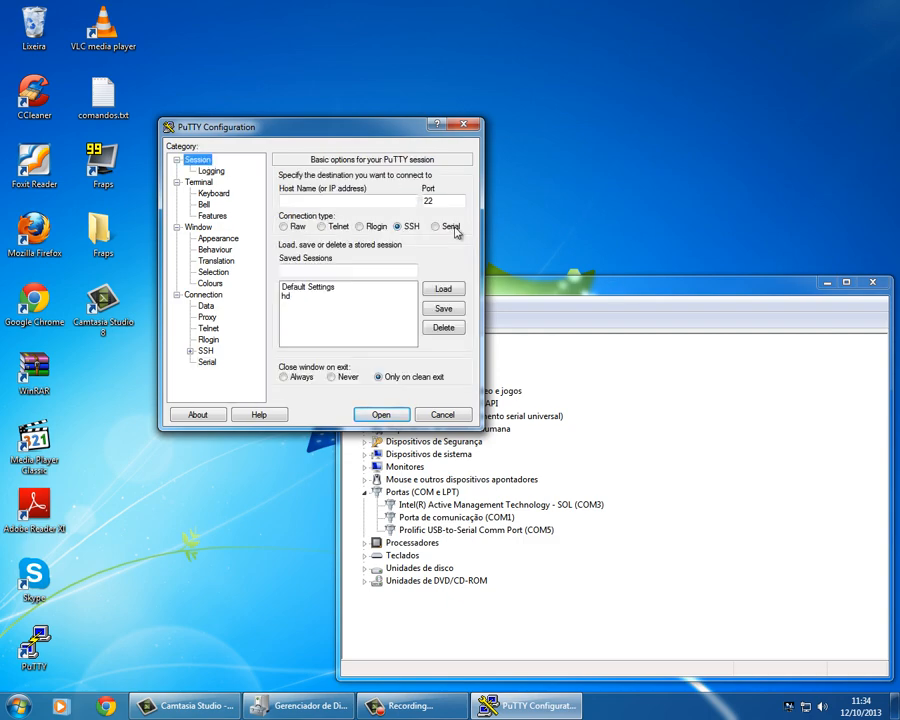
left_click(433, 226)
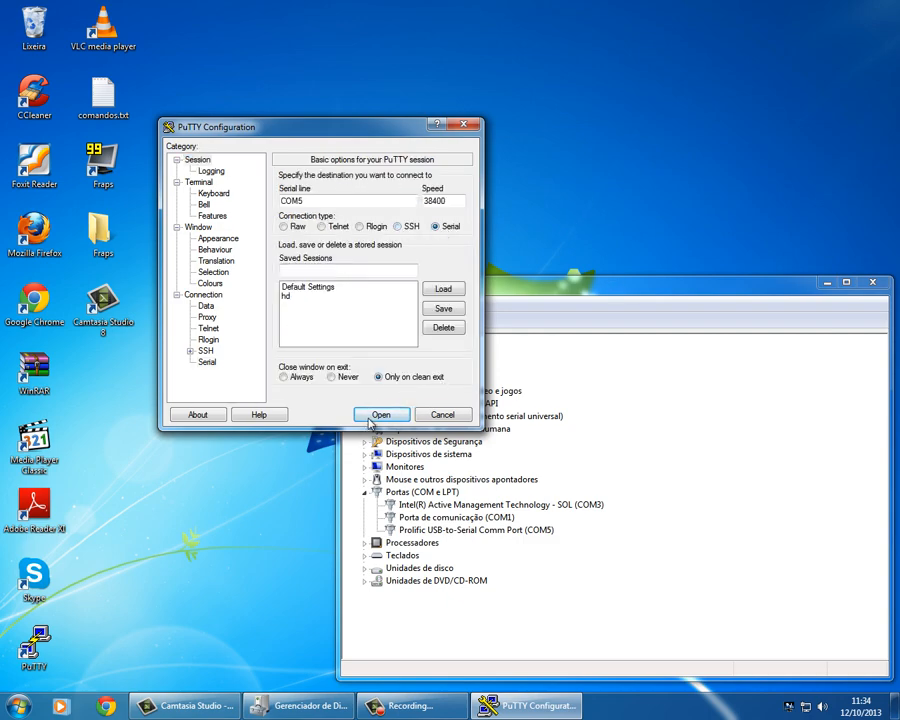
left_click(381, 414)
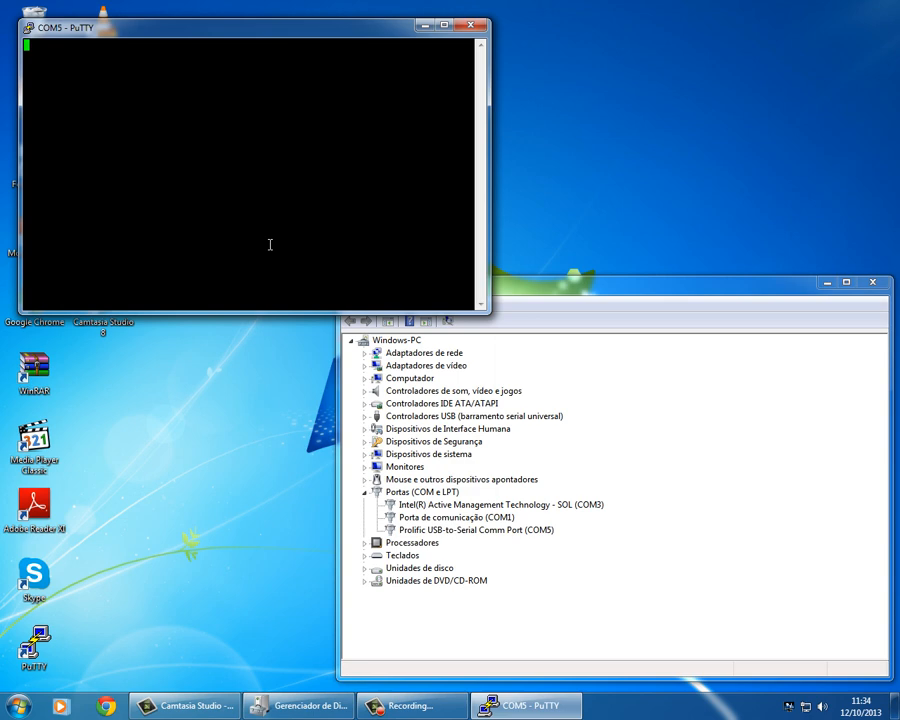
Enter ASCII diagnostic mode so the drive shows 'Rst 0x08M' and the F3 T> prompt
type("Rst 0x08M")
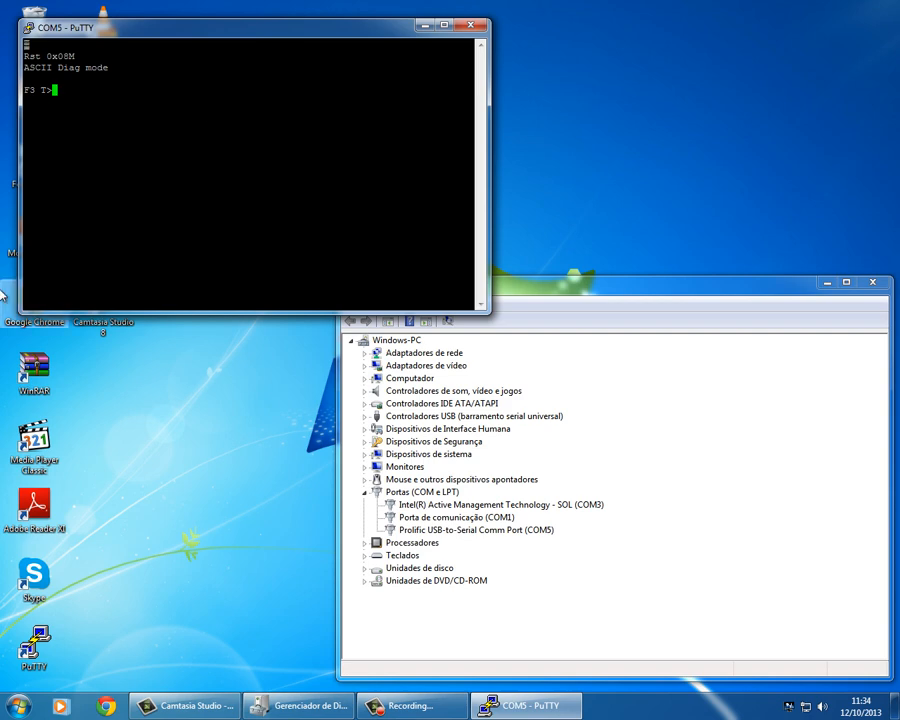
Switch the console to level 2 and send the Z spin-down command
type("2")
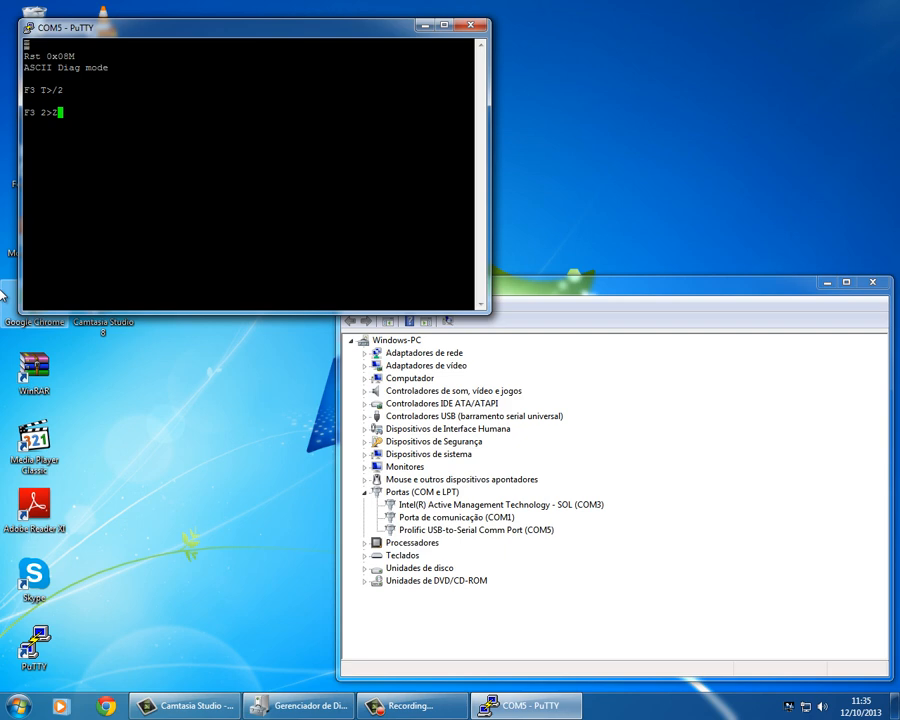
key("Return")
type("/")
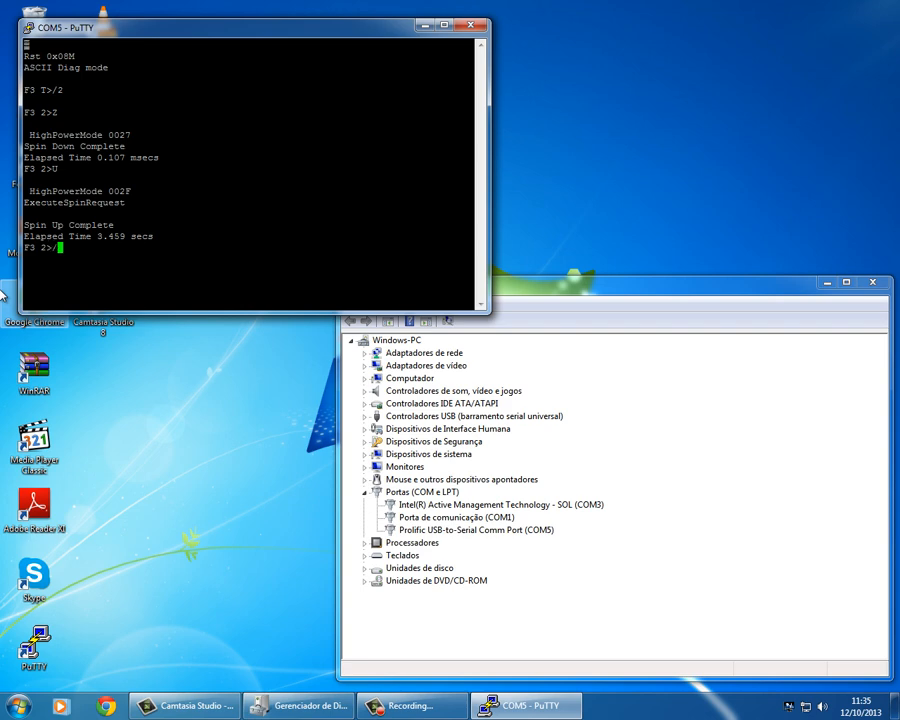
Go to level 1 and run N1 to clear SMART, resetting to F3 T>
type("1")
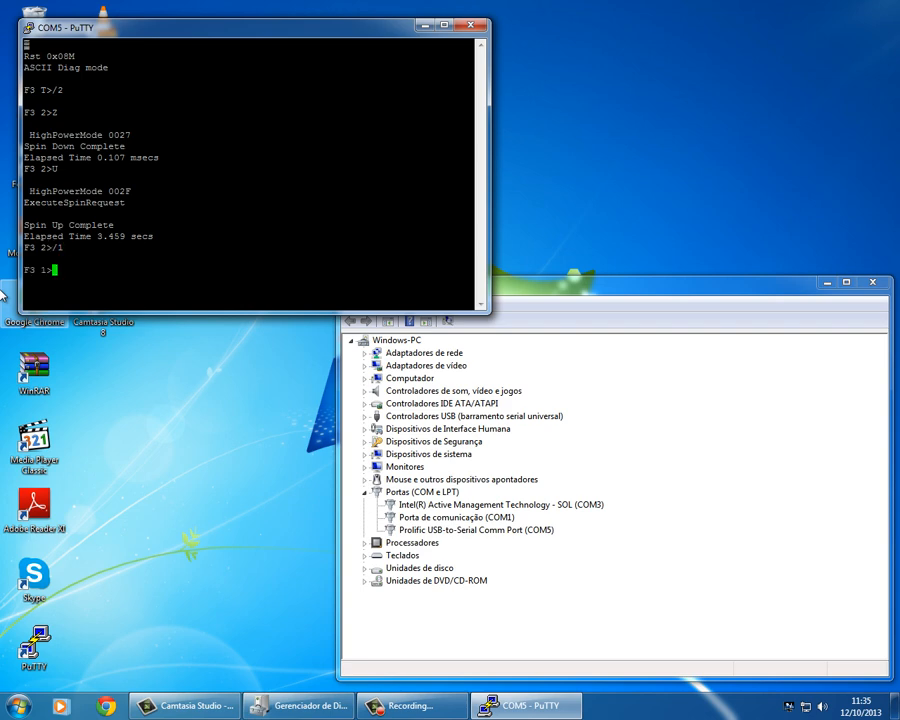
type("N1")
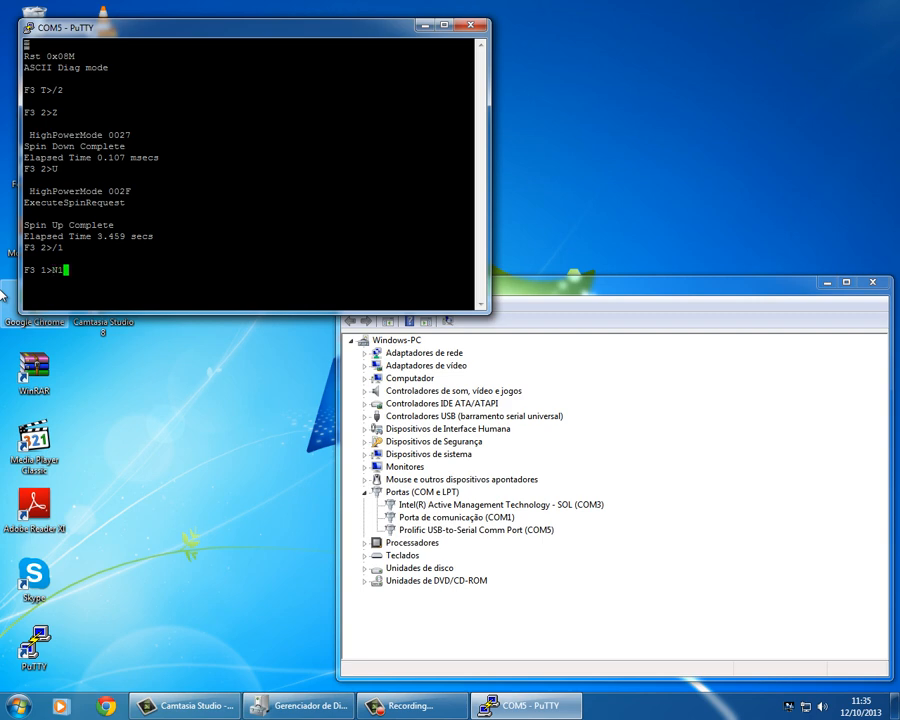
key("Return")
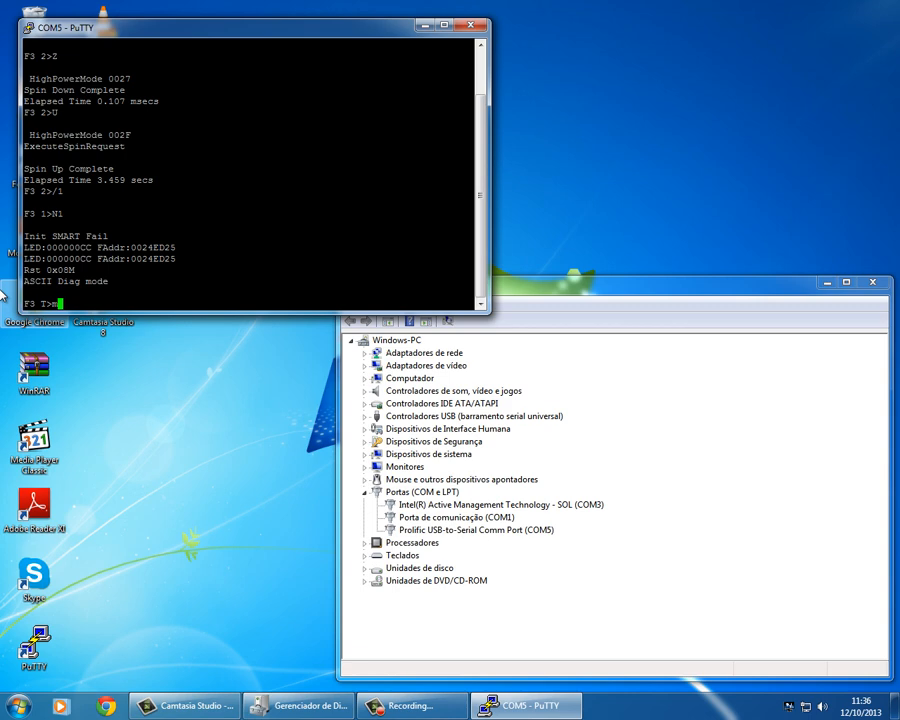
Run the partition format command m0,2,2,0,0,0,0,22 at the T> prompt
type("m0,0")
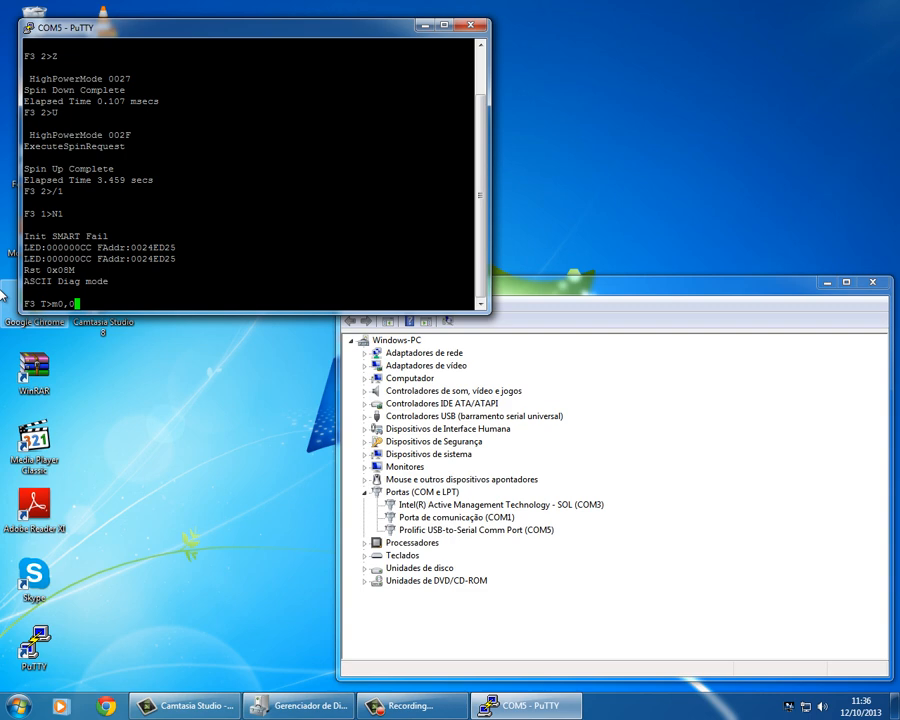
key("Return")
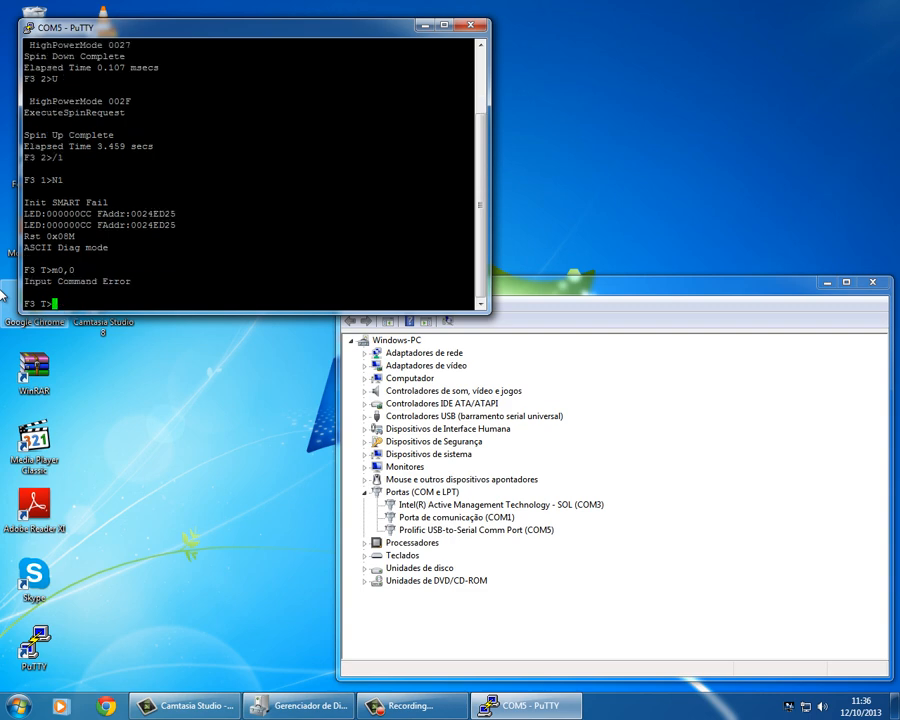
type("m0,")
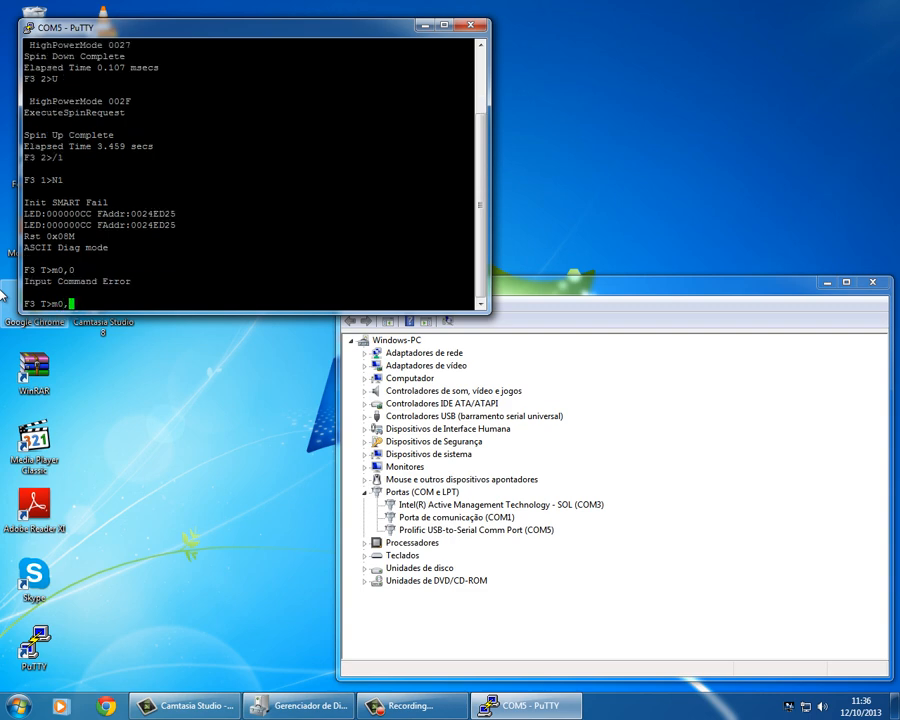
type(",2,2,0")
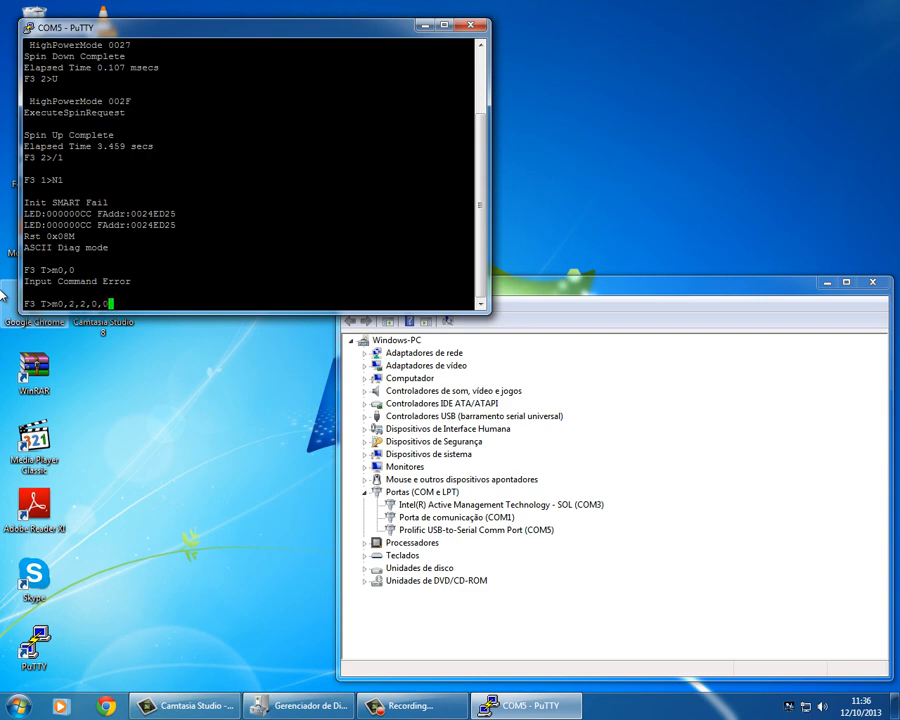
type(",0")
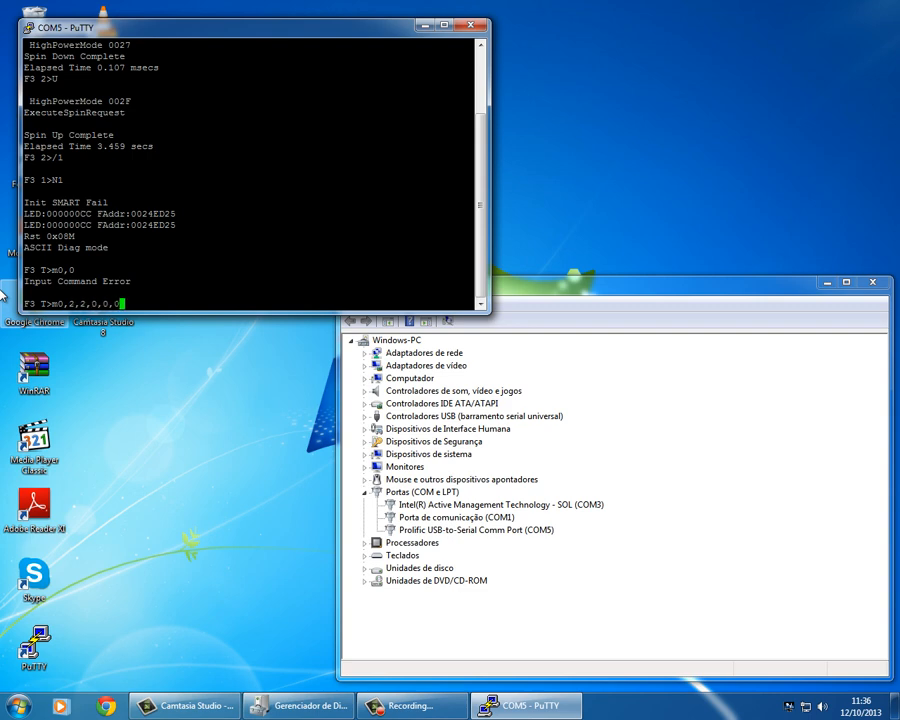
type("0,22")
type("/1")
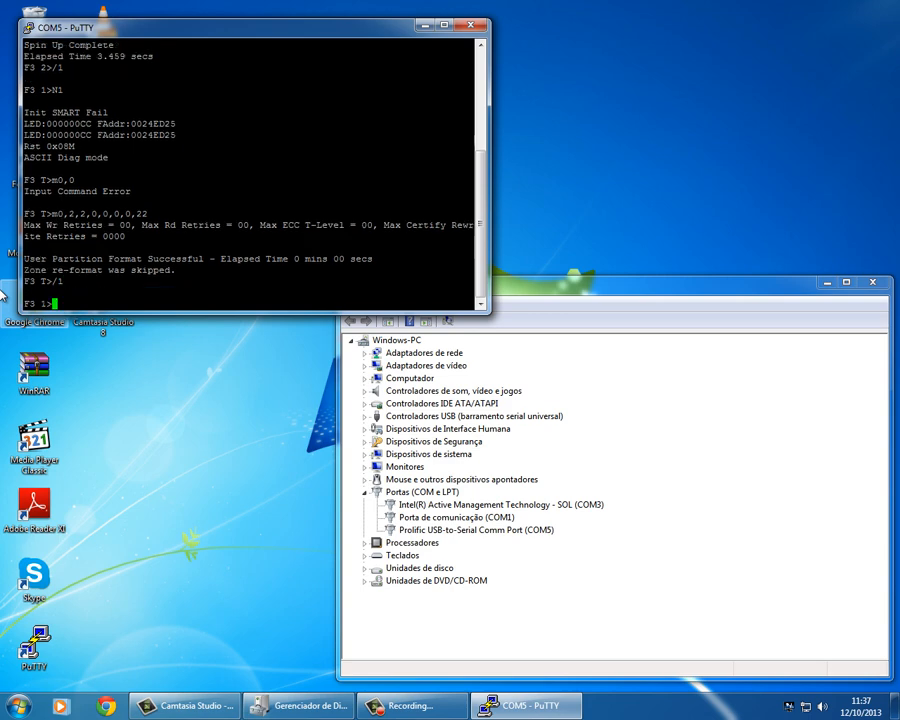
Type the N1 SMART clear command at the F3 1> prompt without submitting
type("N1")
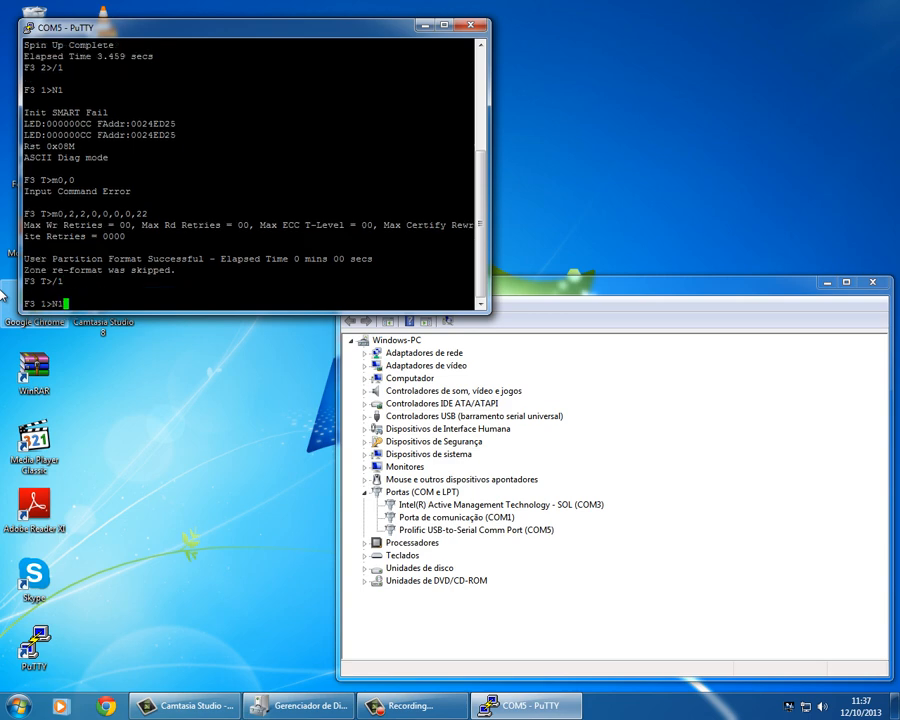